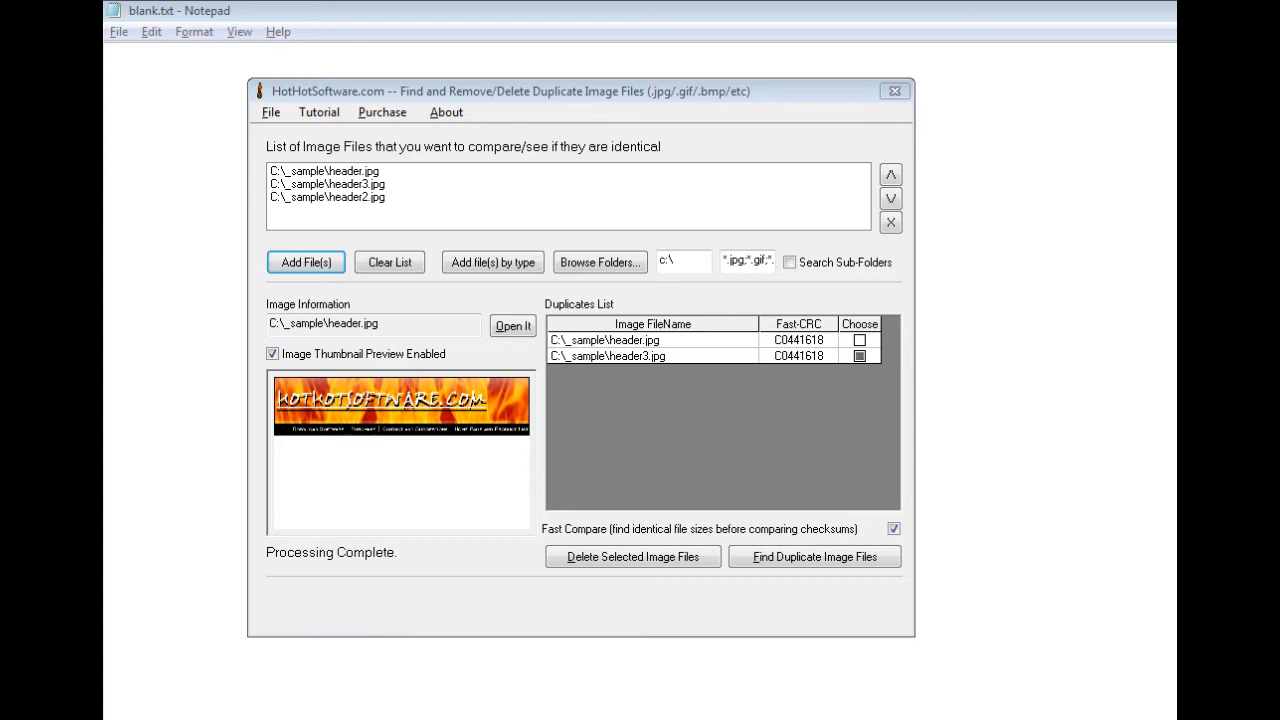
{"action": "mouse_move", "coordinate": [355, 180]}
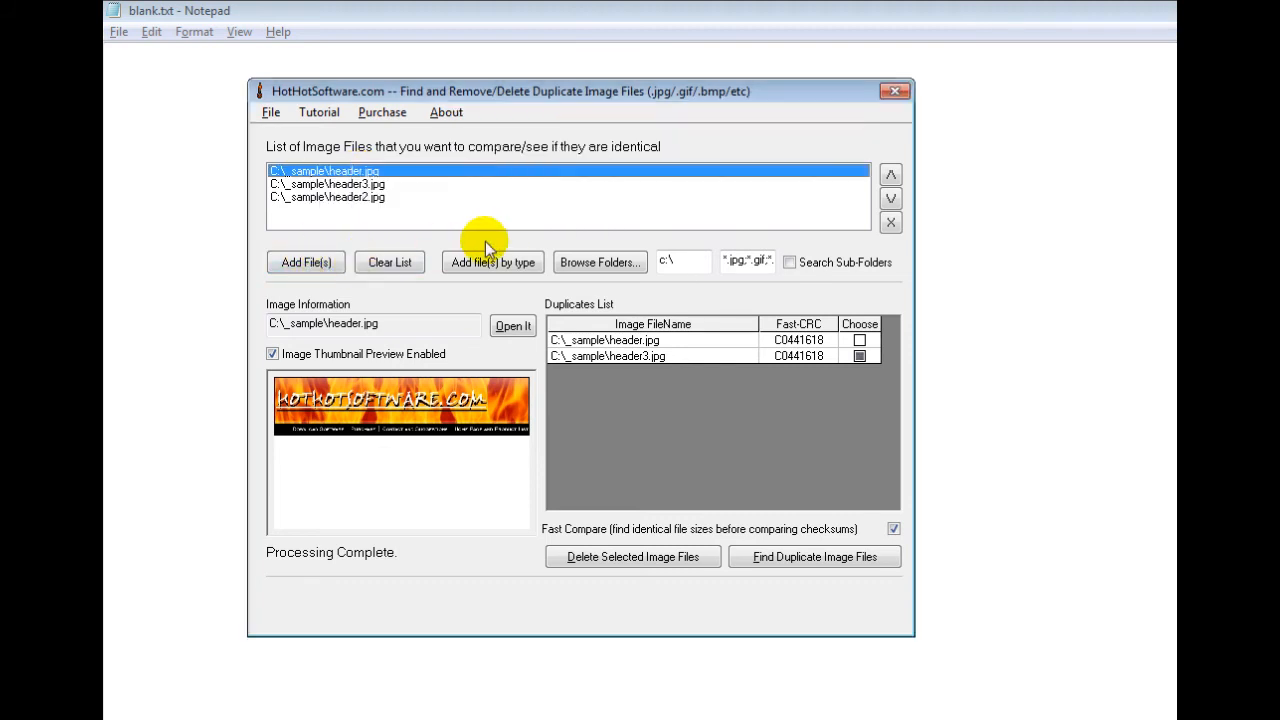
{"action": "mouse_move", "coordinate": [562, 278]}
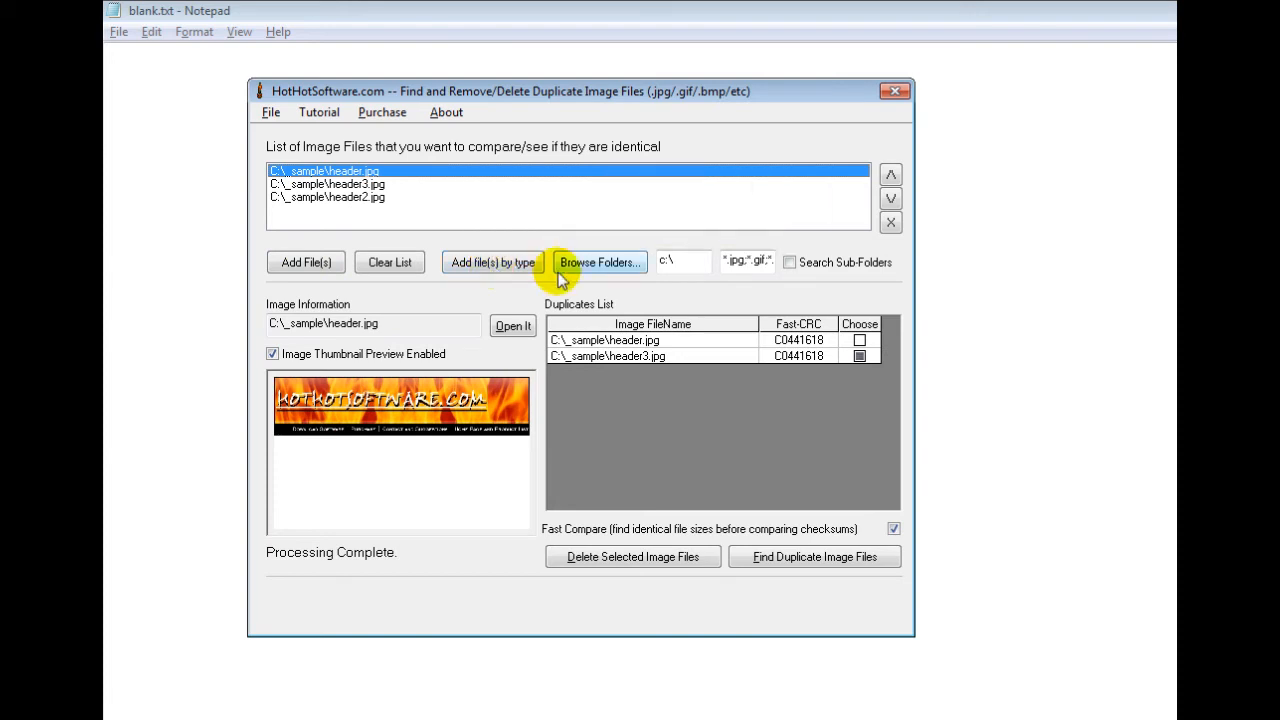
{"action": "mouse_move", "coordinate": [790, 262]}
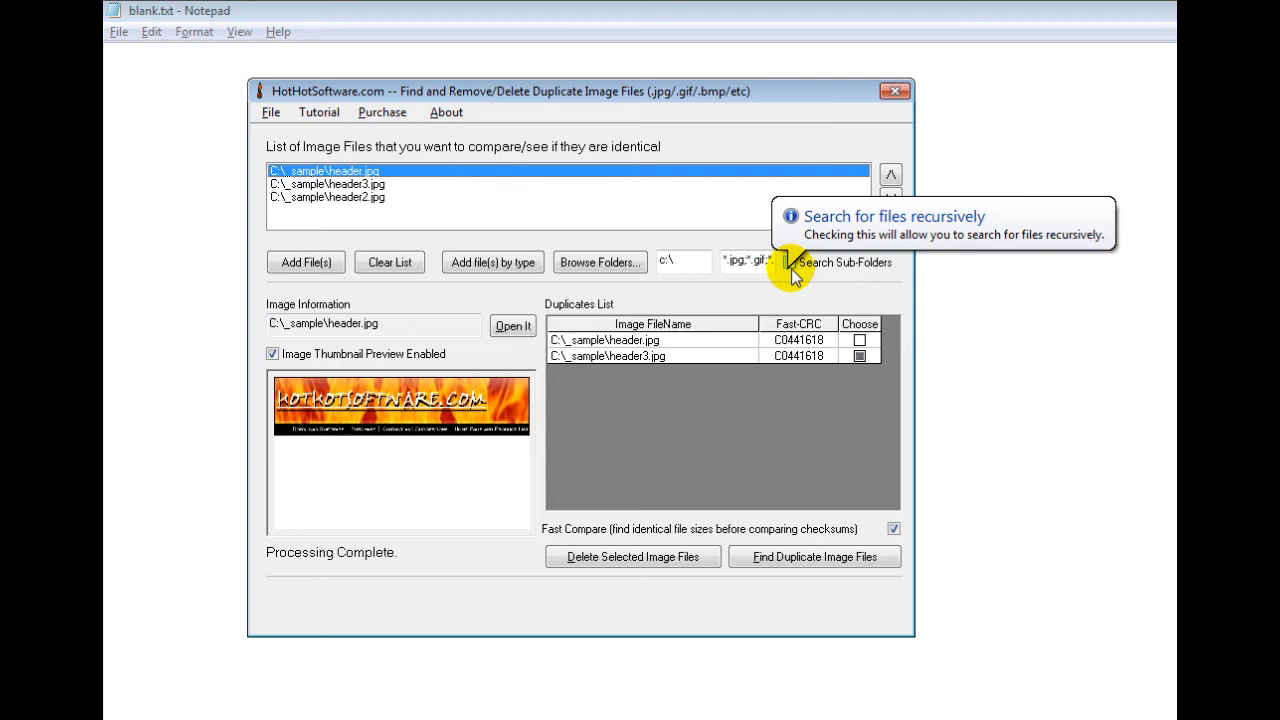
{"action": "mouse_move", "coordinate": [410, 213]}
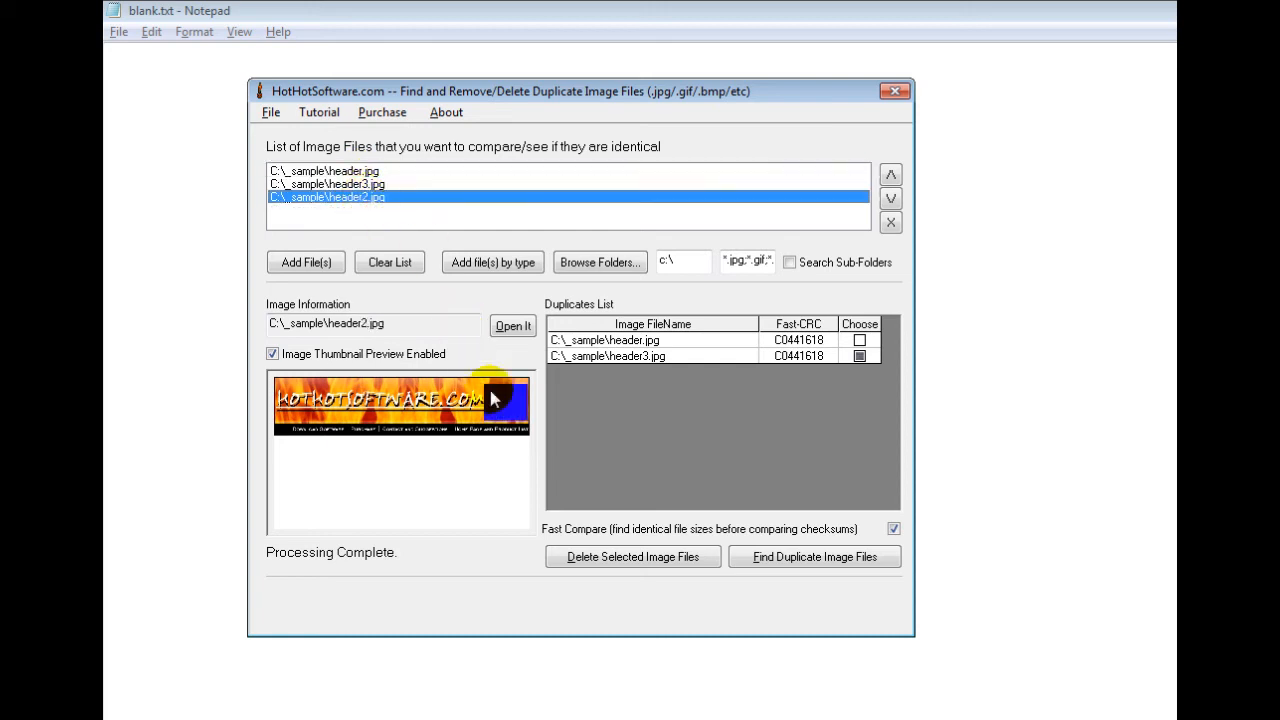
{"action": "mouse_move", "coordinate": [475, 362]}
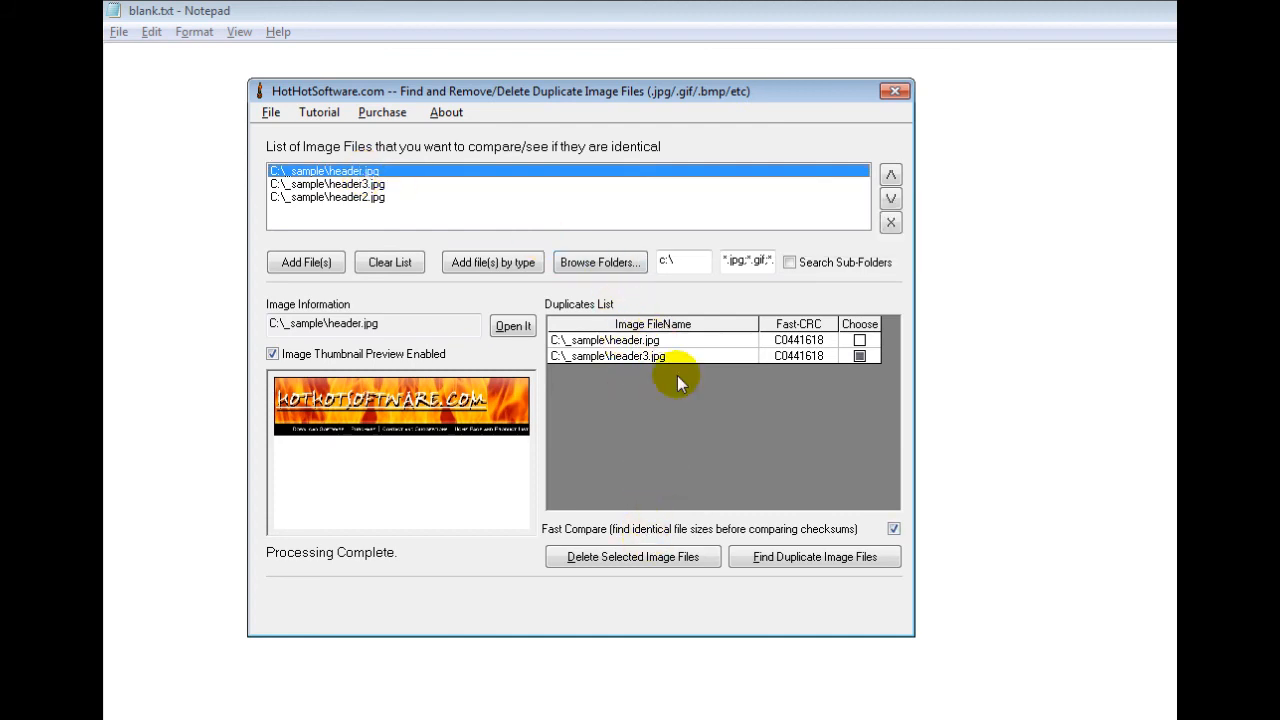
{"action": "mouse_move", "coordinate": [525, 400]}
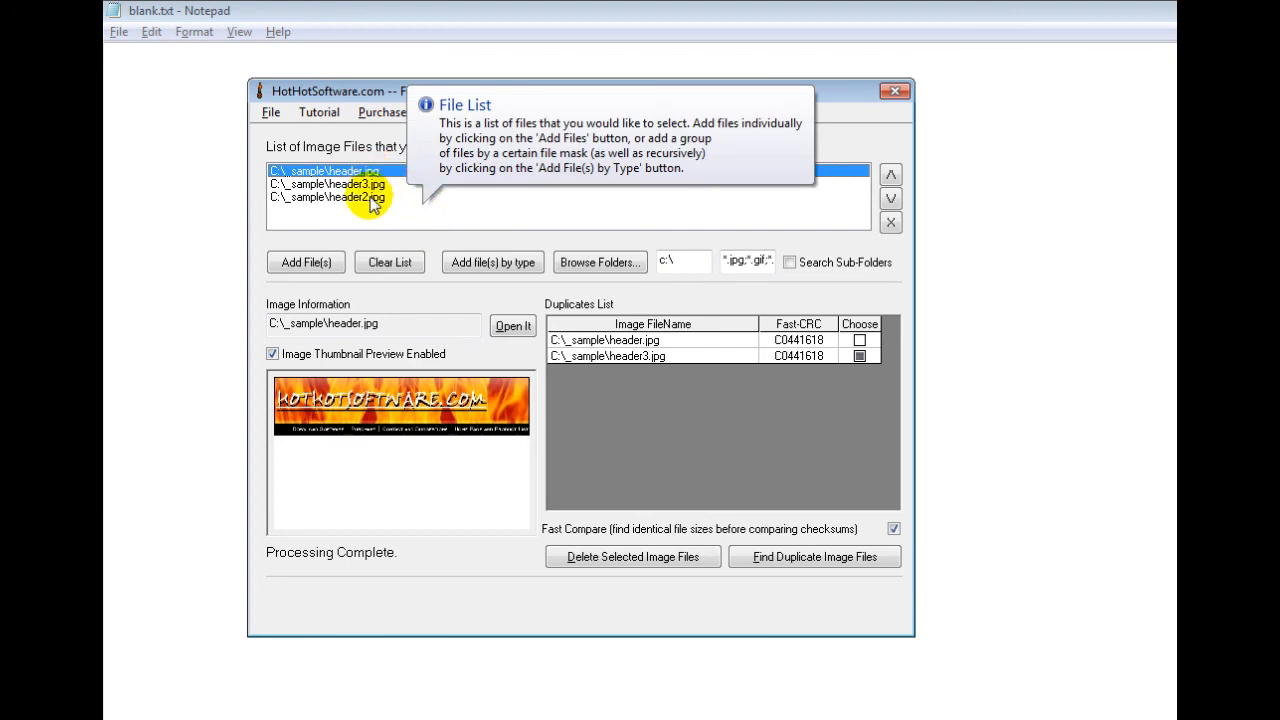
Run Find Duplicate Image Files so header.jpg and header3.jpg pair as identical and header2.jpg drops out
{"action": "left_click", "coordinate": [330, 184]}
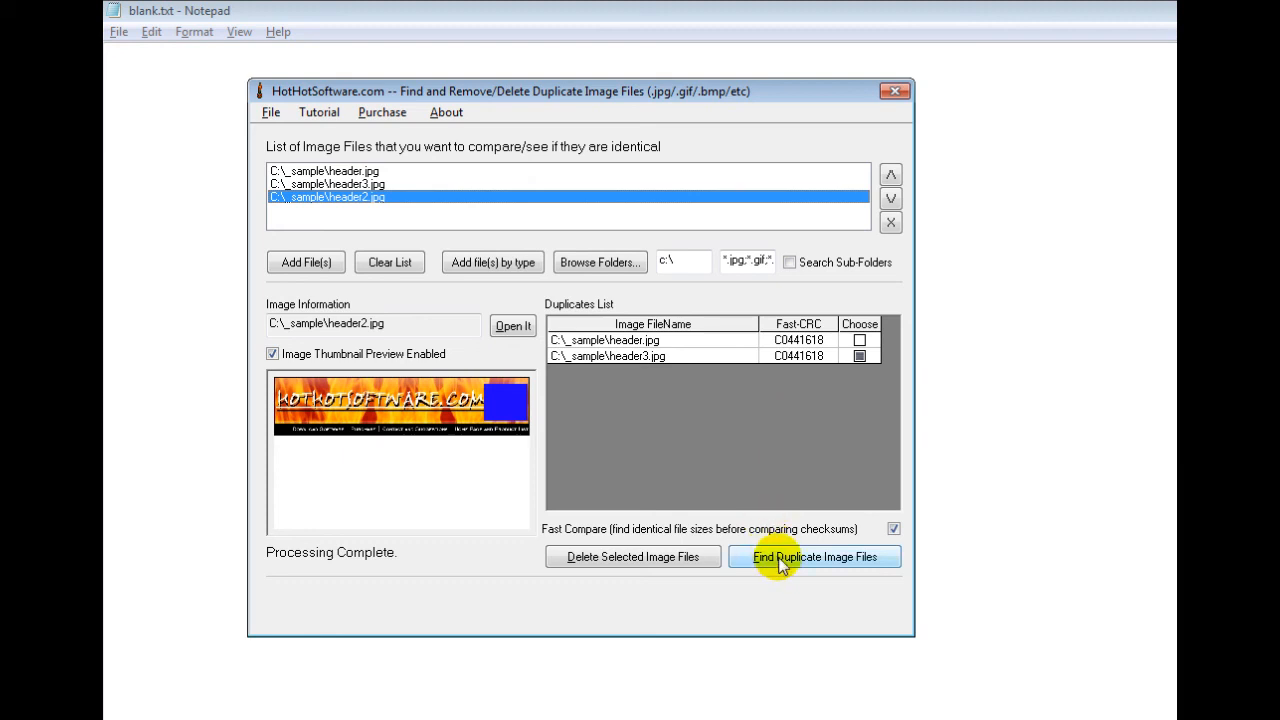
{"action": "left_click", "coordinate": [813, 557]}
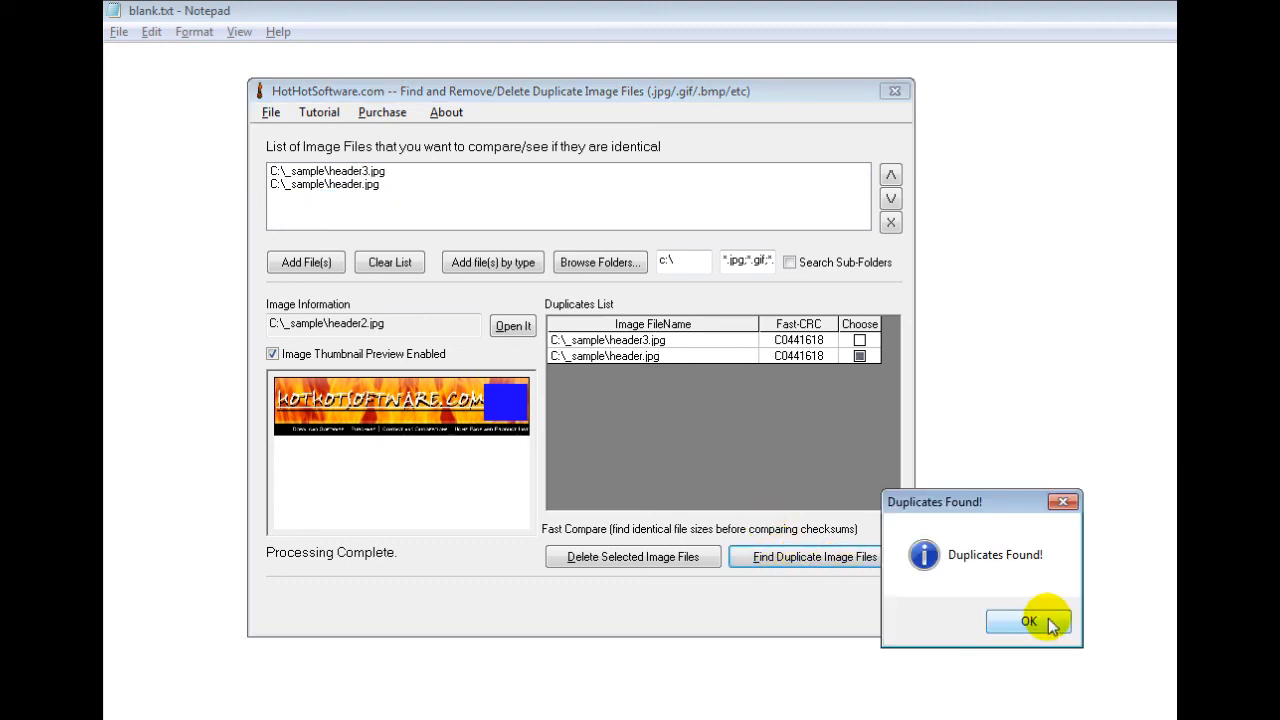
{"action": "left_click", "coordinate": [1029, 621]}
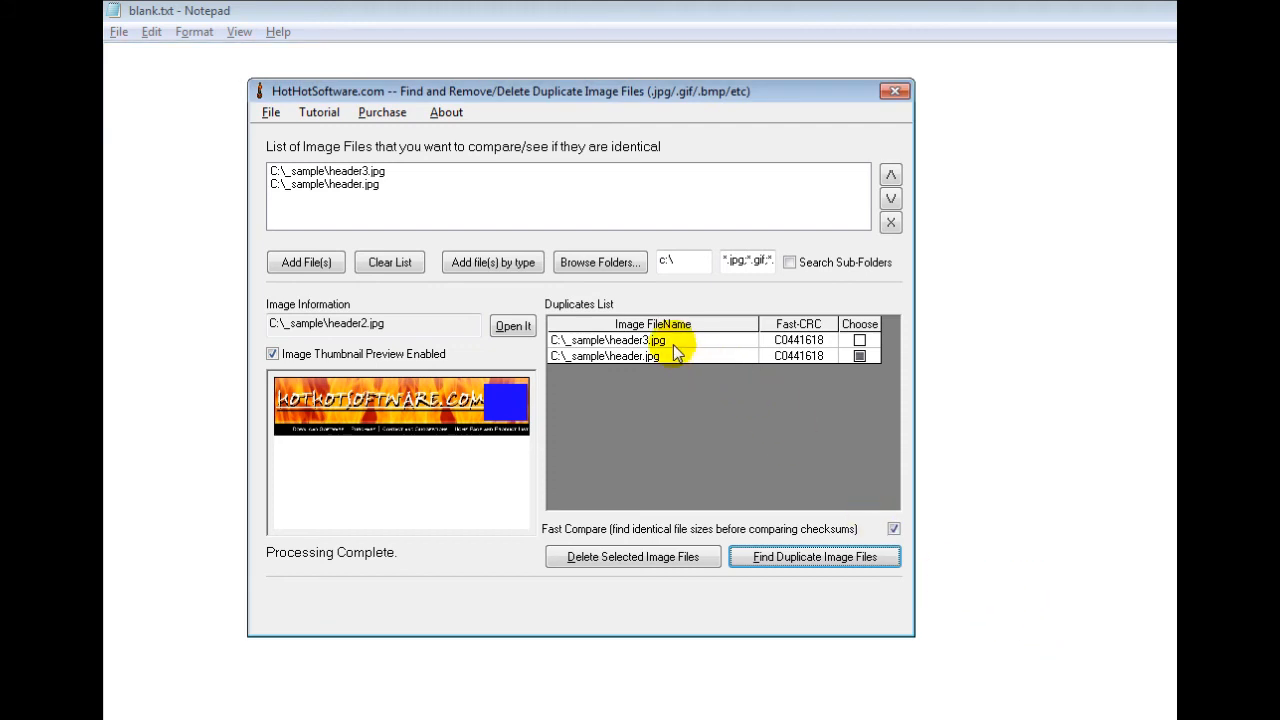
{"action": "mouse_move", "coordinate": [667, 362]}
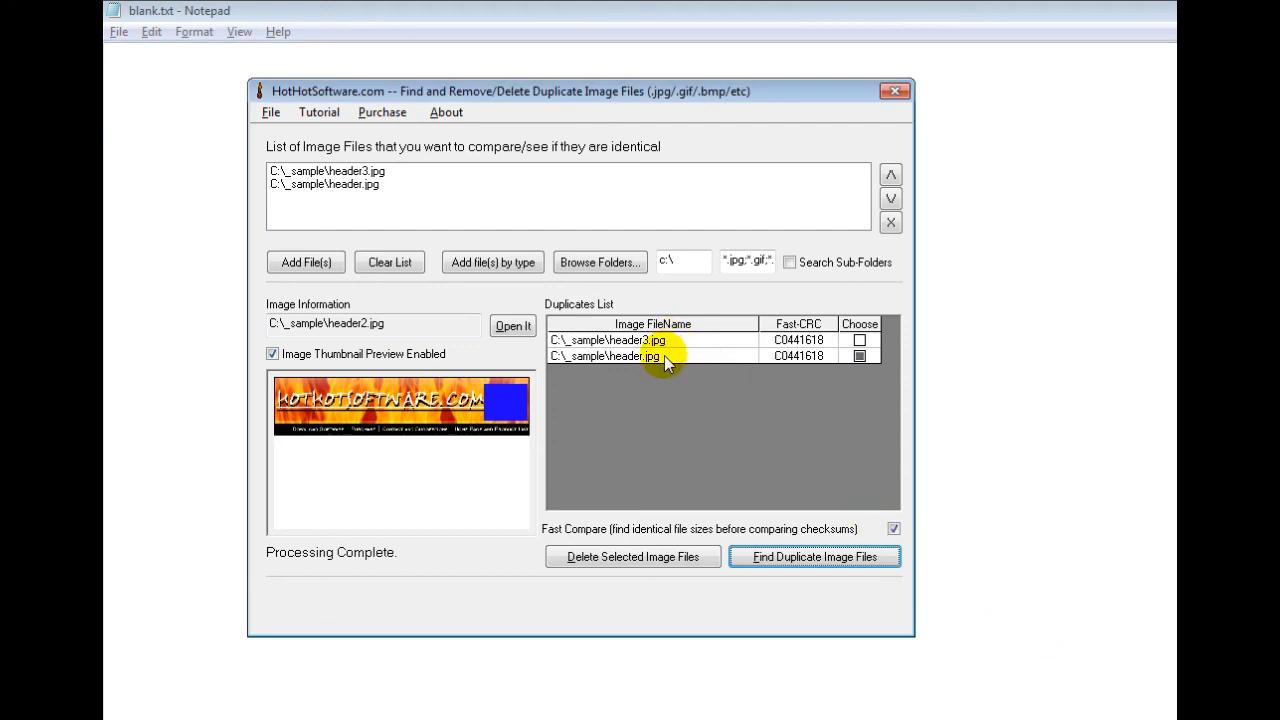